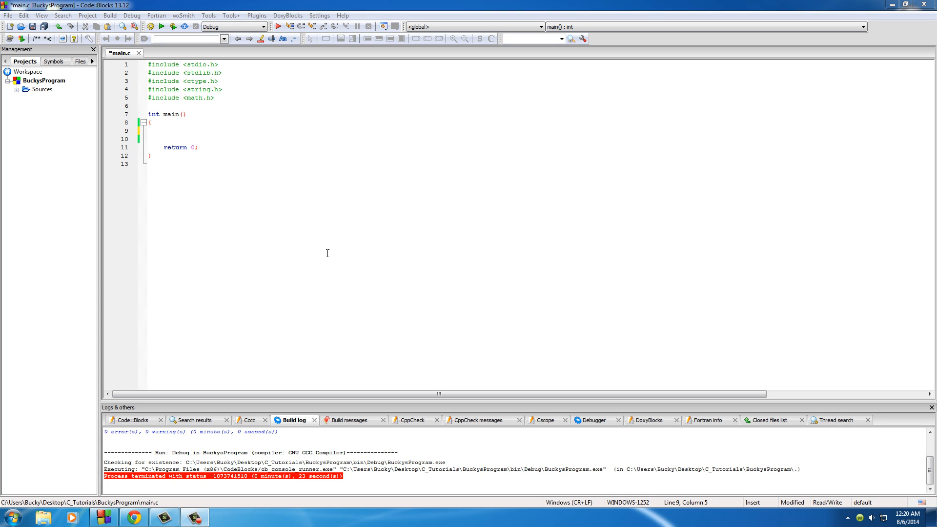
# Step: Declare int year1, int year2 and int age in main, then start a printf call
pyautogui.click(163, 131)
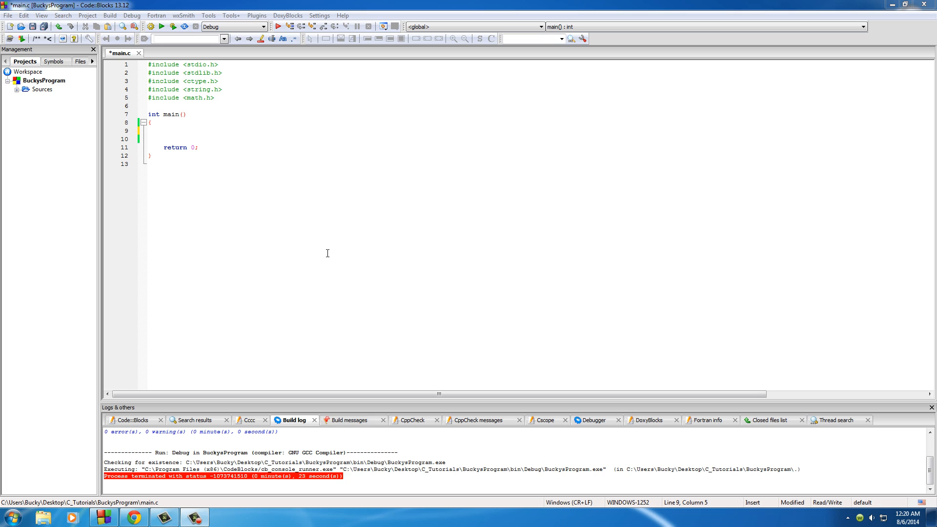
pyautogui.click(163, 131)
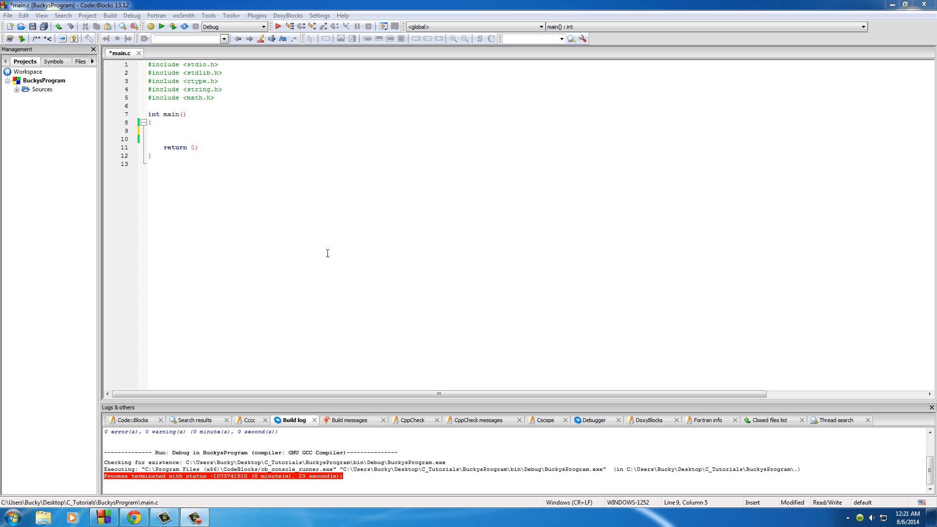
pyautogui.click(163, 130)
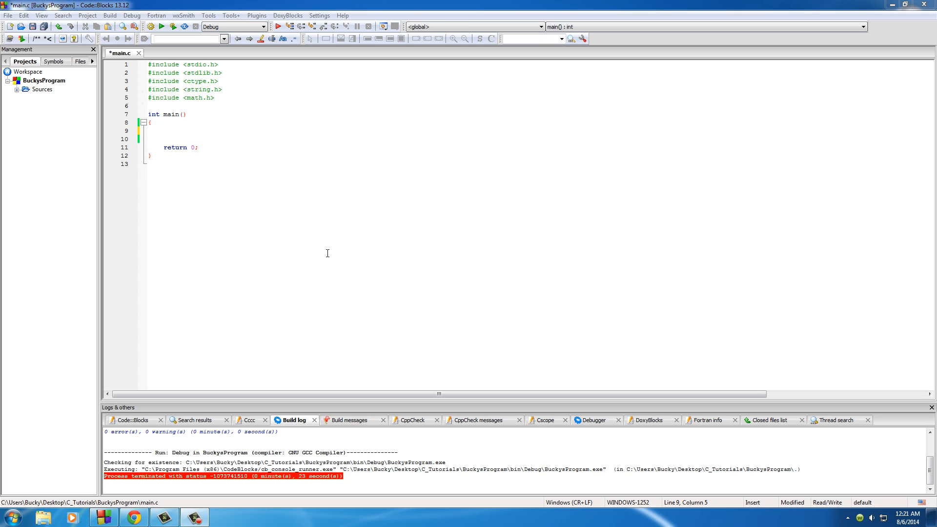
pyautogui.click(162, 130)
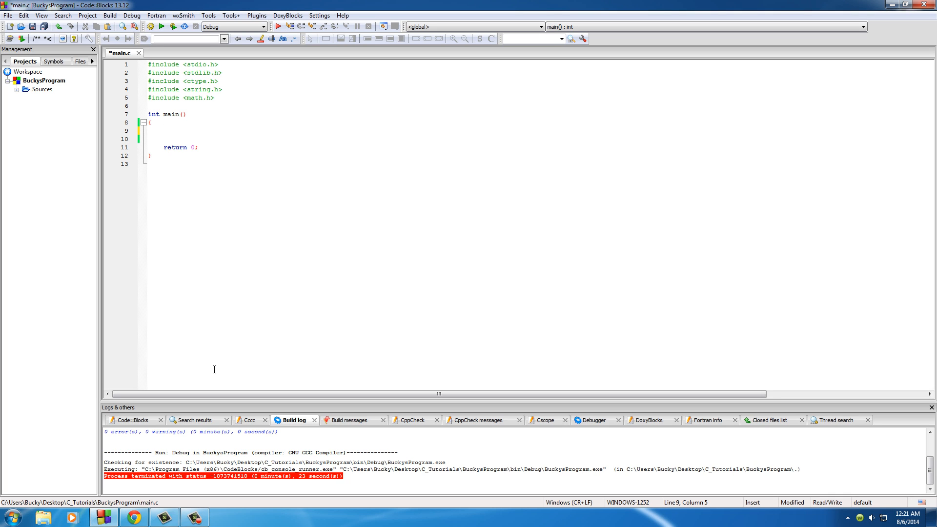
pyautogui.write('int year1;')
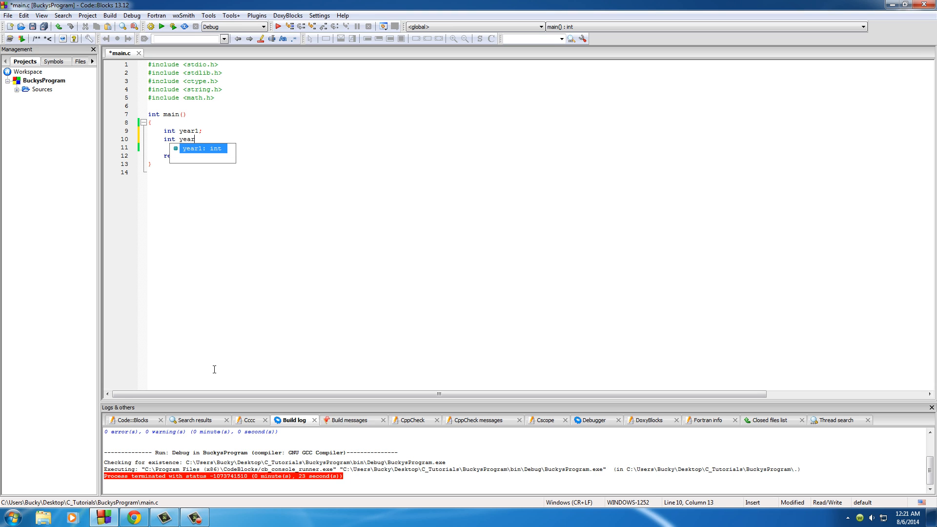
pyautogui.write('2;')
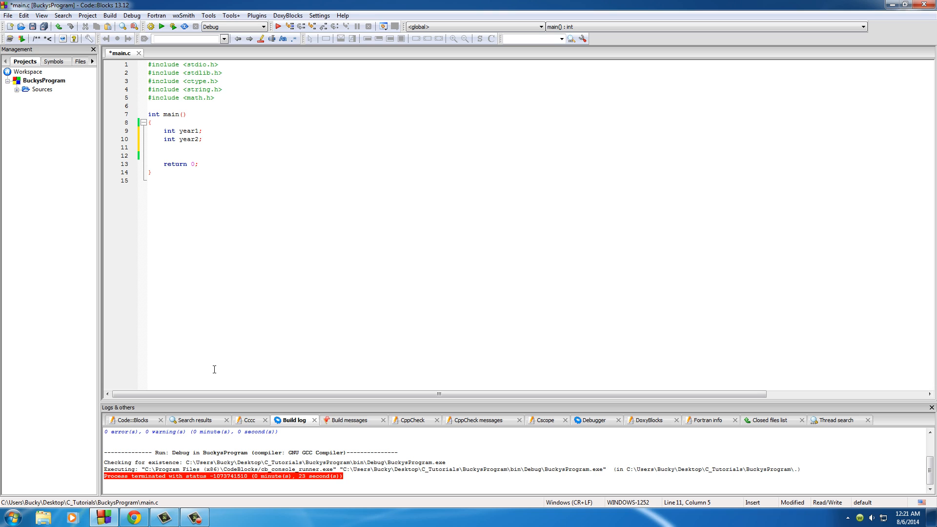
pyautogui.write('int')
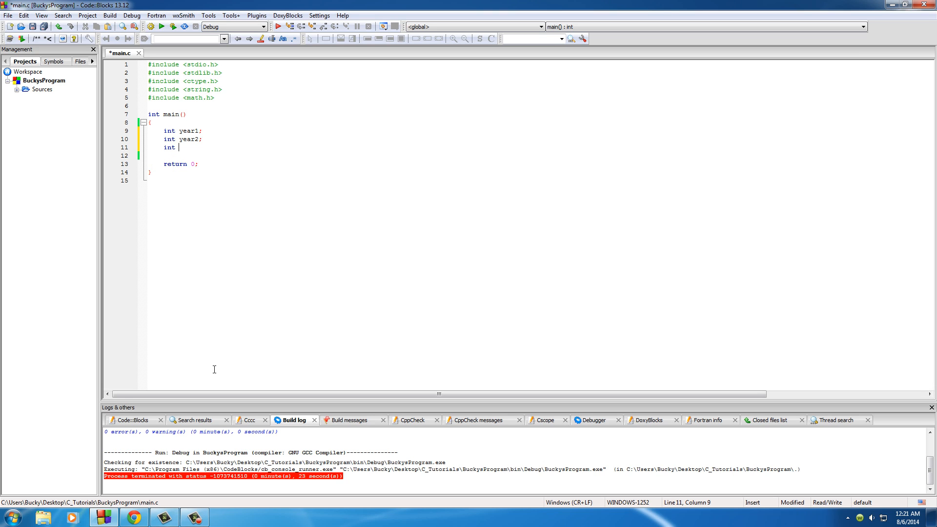
pyautogui.write('age;')
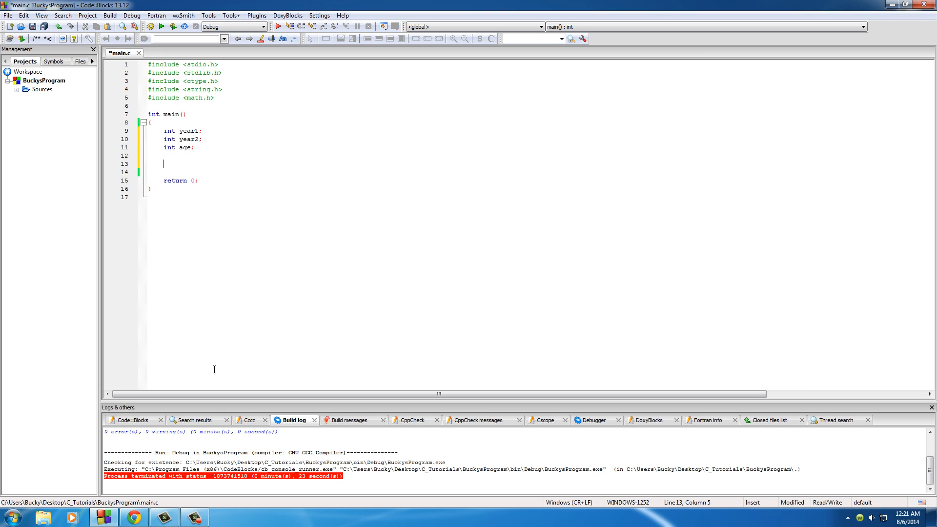
pyautogui.write('printf();')
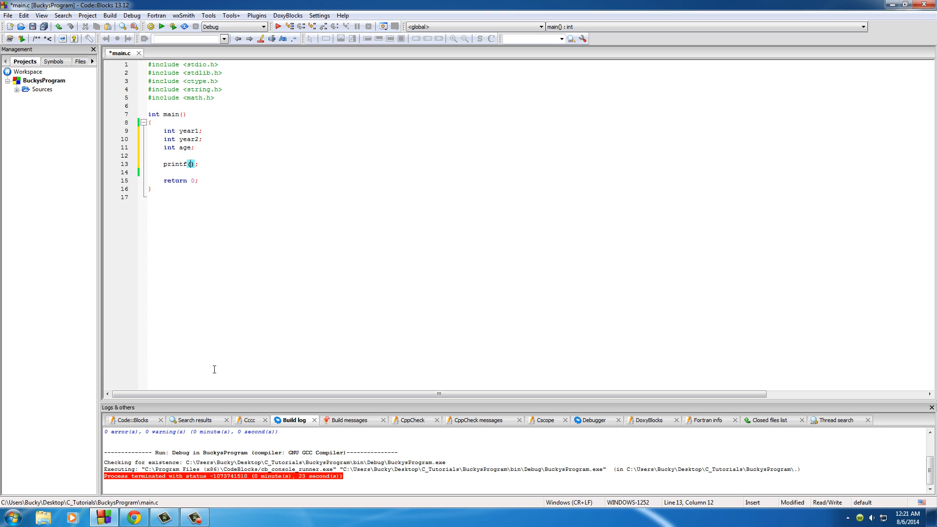
# Step: Fill in the printf with the prompt "Enter a year \n"
pyautogui.write('"Enter a t')
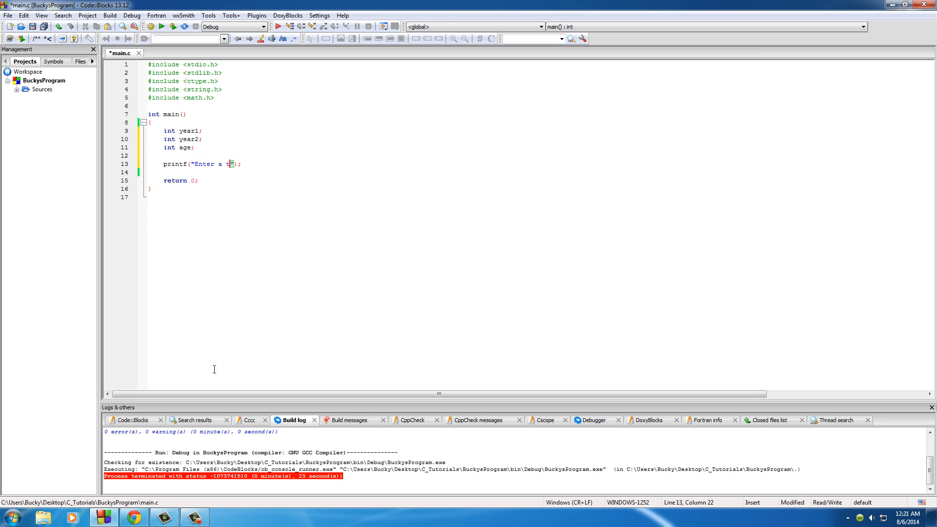
pyautogui.write('ear')
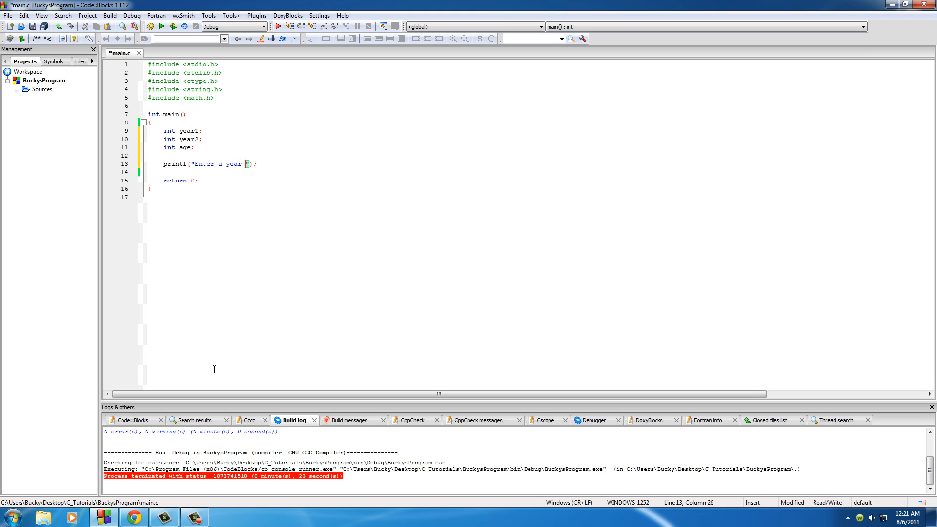
pyautogui.write('\\n')
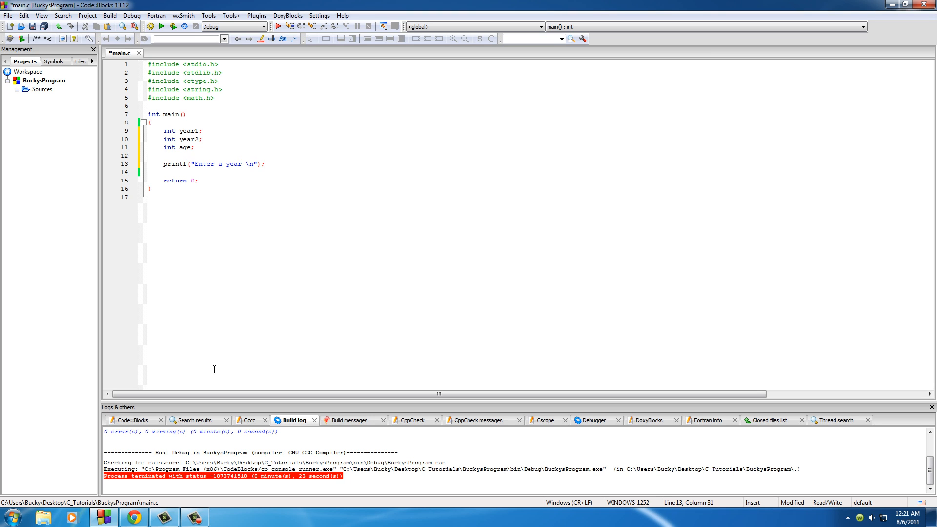
# Step: Read the entered number with scanf(" %d", &year1);
pyautogui.write('scanf();')
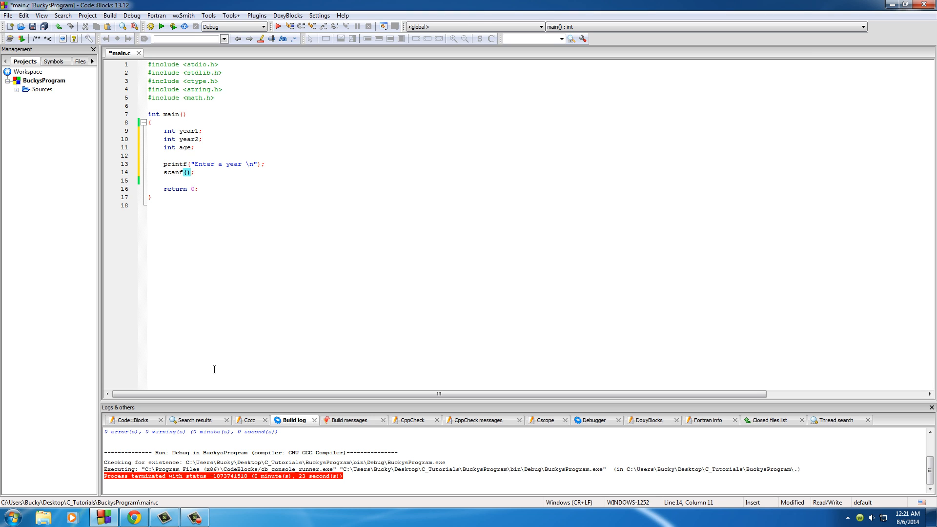
pyautogui.write('""')
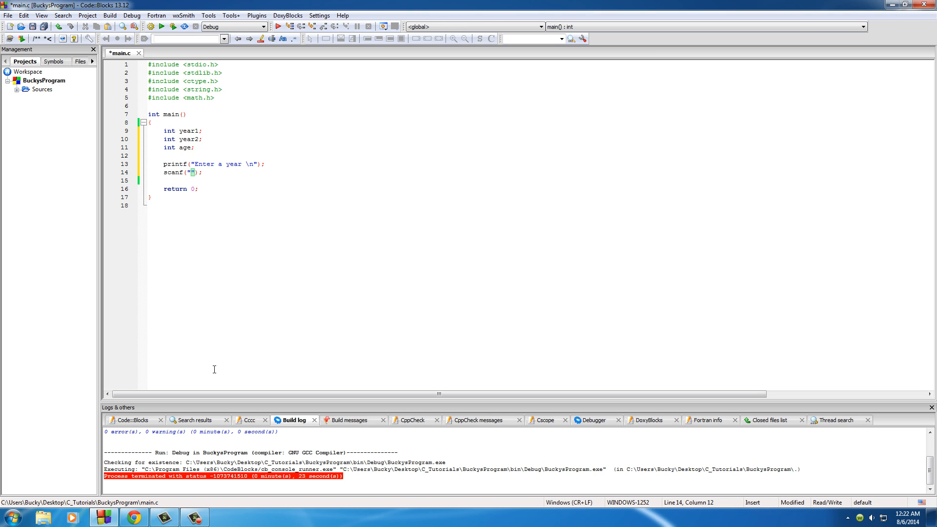
pyautogui.write('%d')
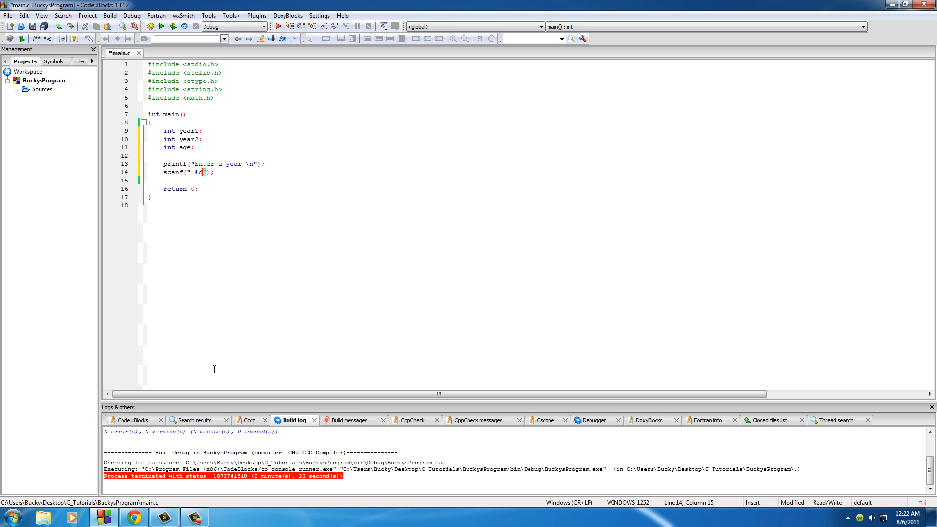
pyautogui.write('" "')
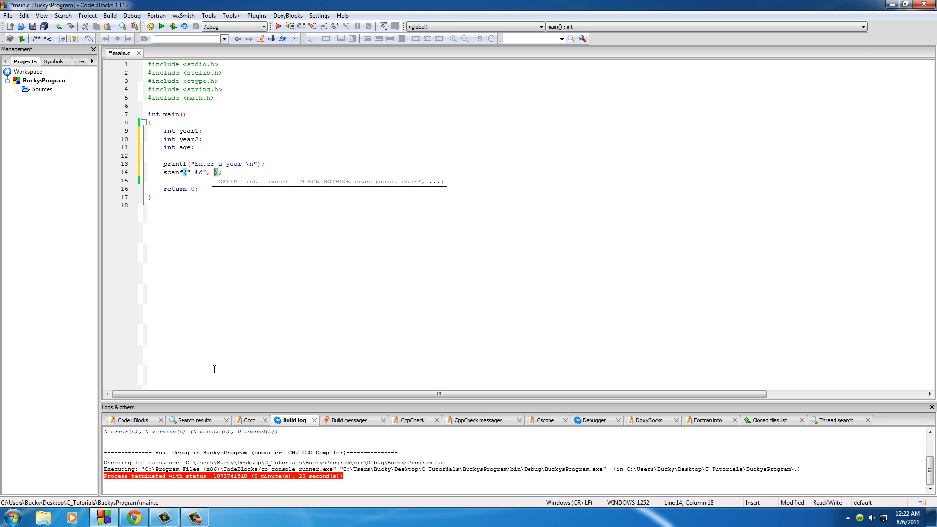
pyautogui.write('&')
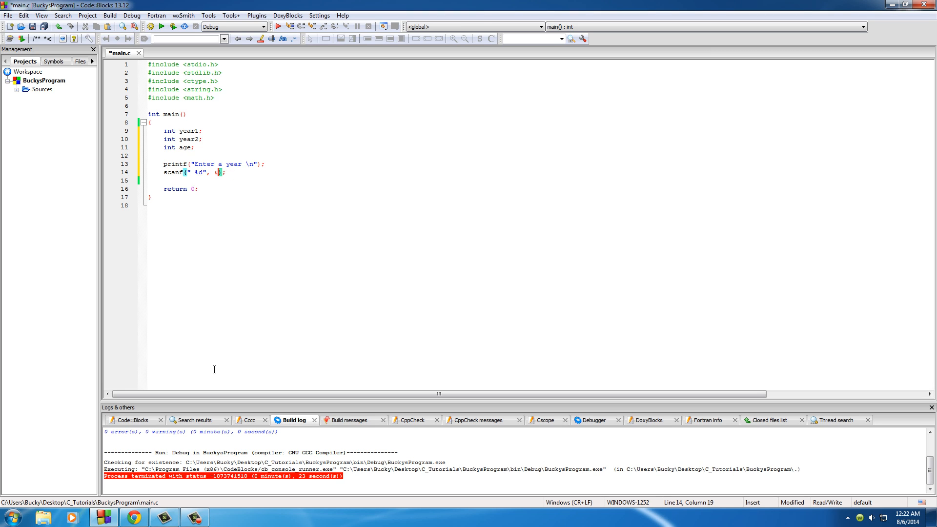
pyautogui.write('year1')
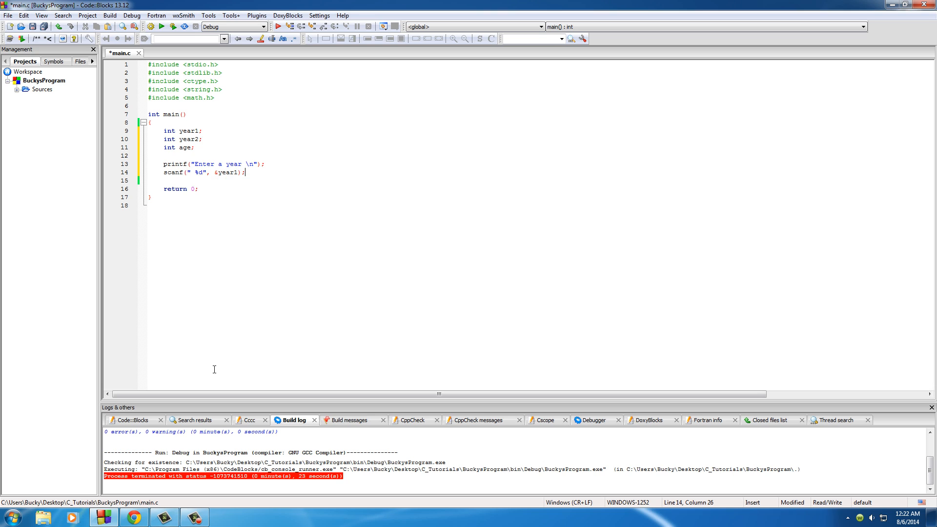
pyautogui.moveTo(212, 142)
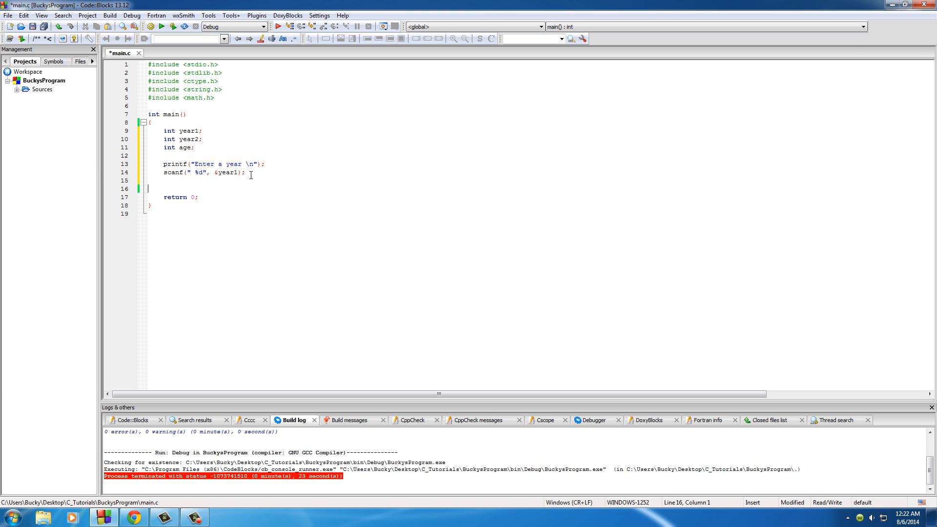
# Step: Add an "Enter another year" prompt reading year2, compute age = year1 - year2, and paste a printf
pyautogui.write('printf("Enter a year \\n");')
pyautogui.write('age')
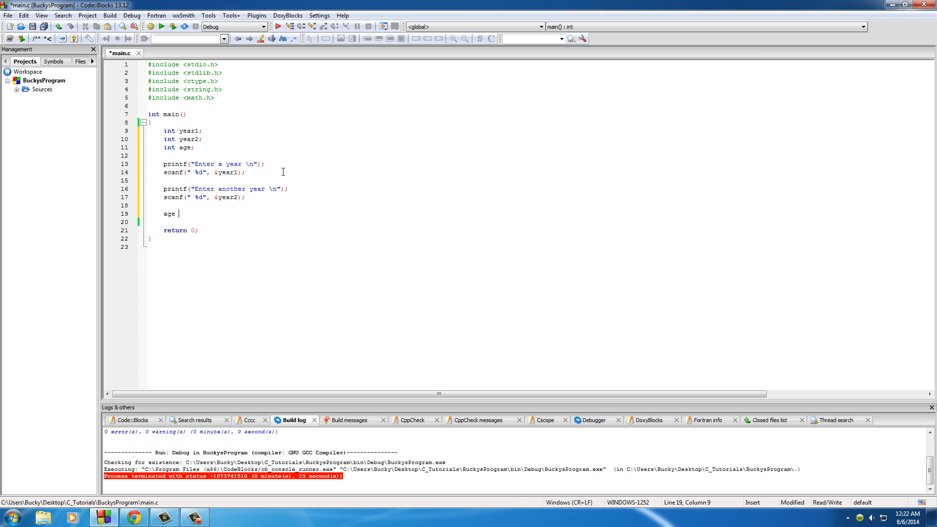
pyautogui.write('= year1 - year2;')
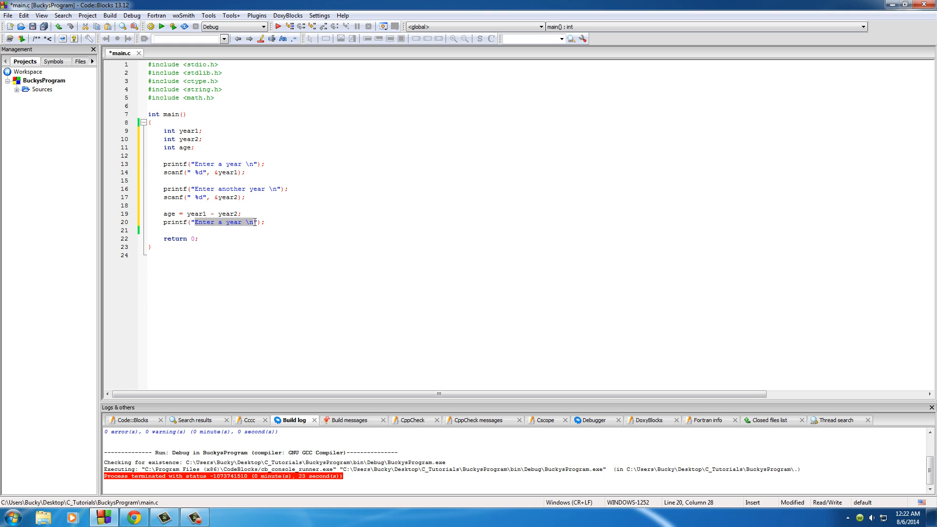
# Step: Rewrite the last printf as printf("%d \n", age); followed by a new line
pyautogui.press('Delete')
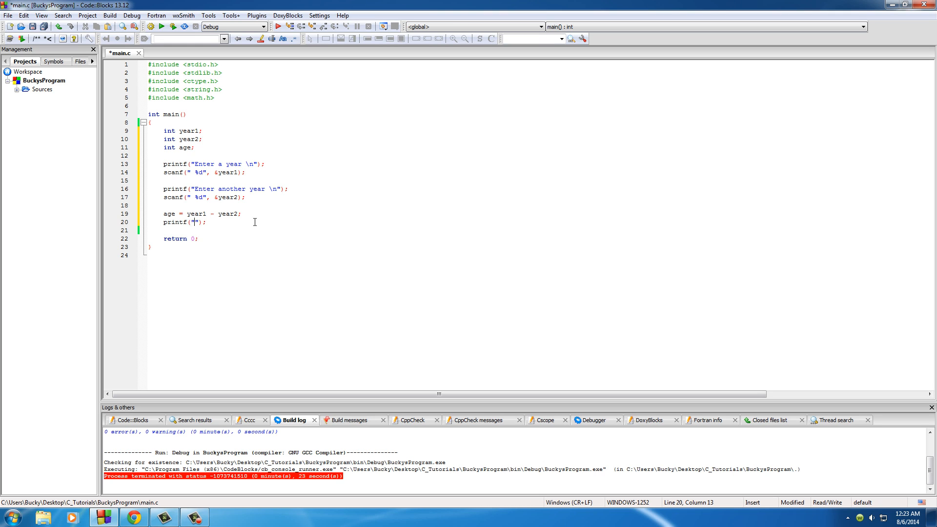
pyautogui.write('%d')
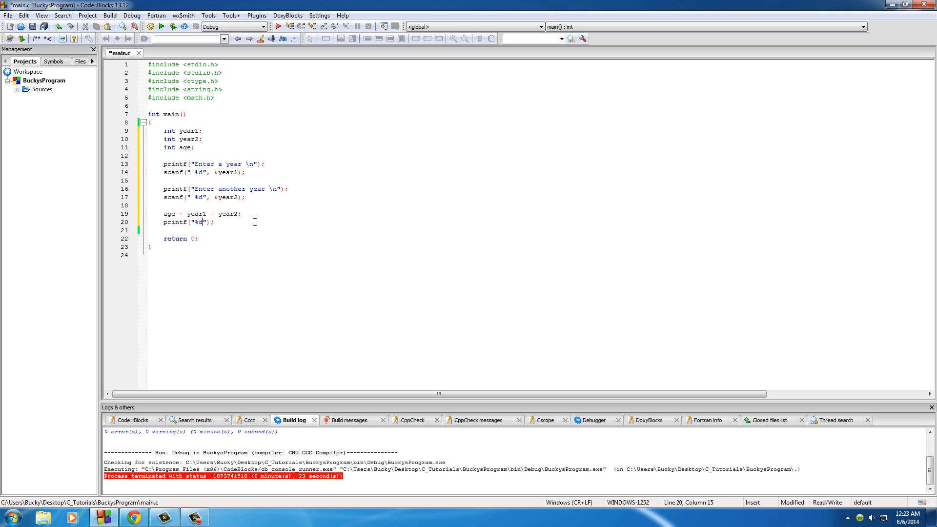
pyautogui.write('\\n')
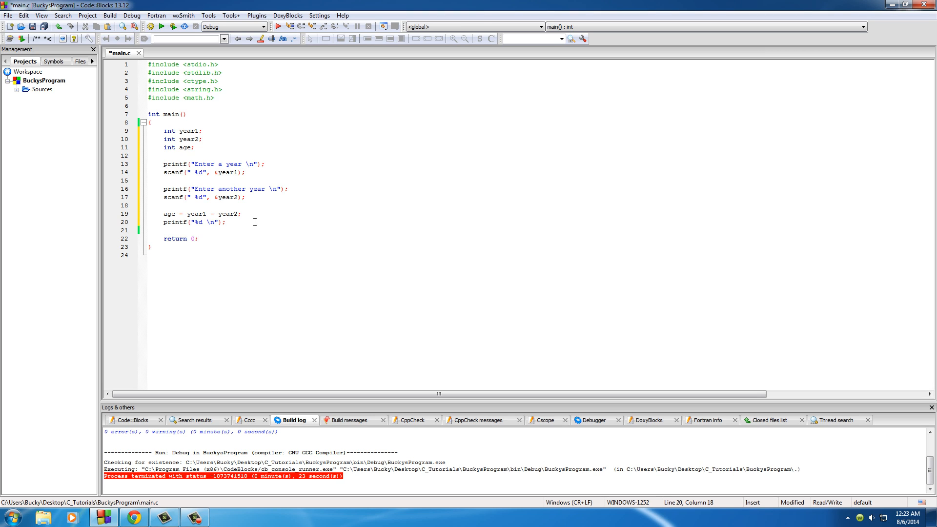
pyautogui.write(', age')
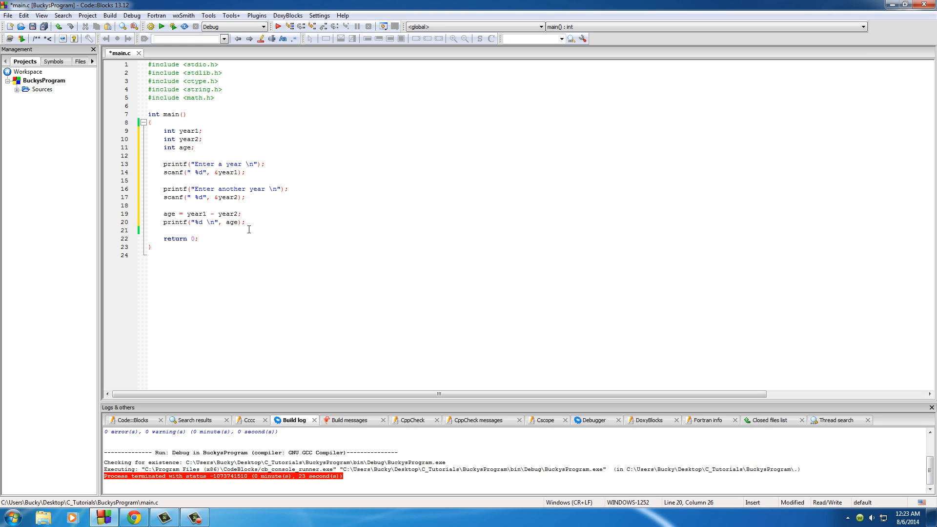
pyautogui.press('enter')
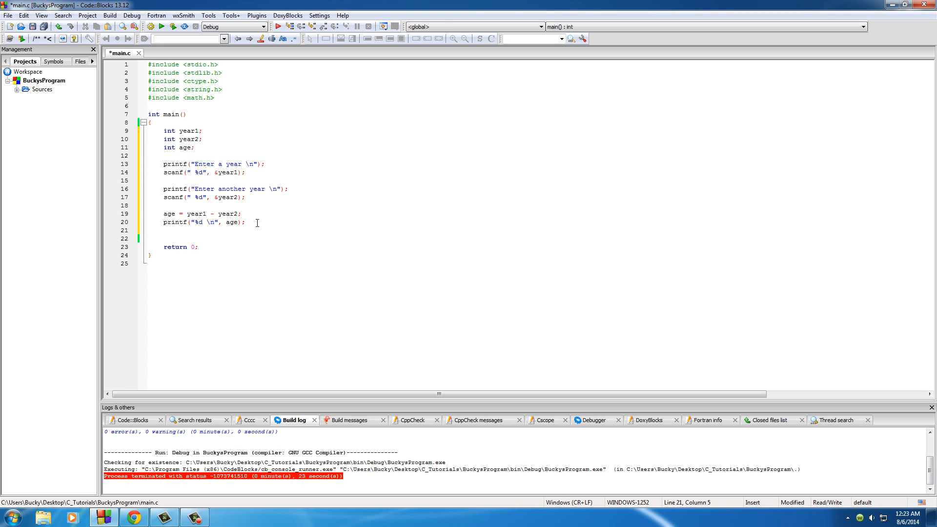
# Step: Add the line age = abs(age);
pyautogui.write('age =')
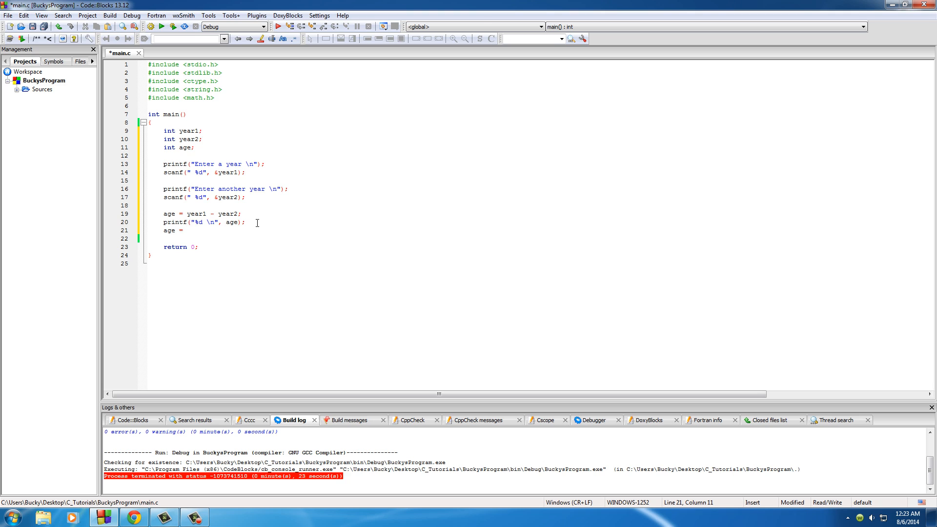
pyautogui.write('abs()')
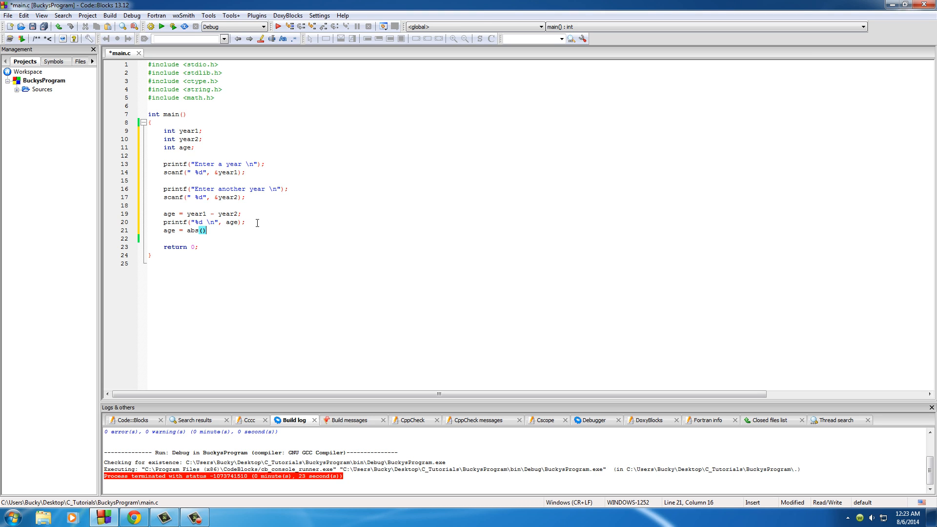
pyautogui.write(';')
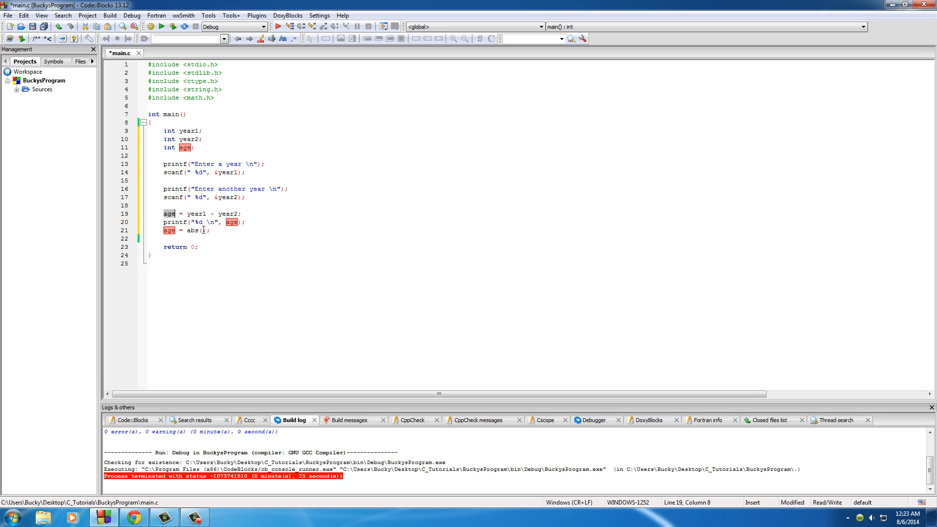
pyautogui.write('age')
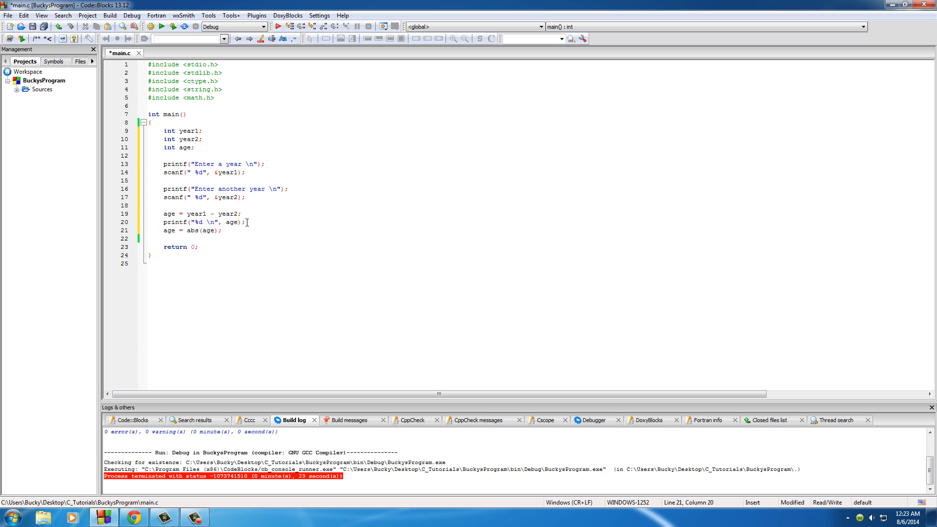
# Step: Print age again with printf("%d \n", age); and build and run the program
pyautogui.click(225, 231)
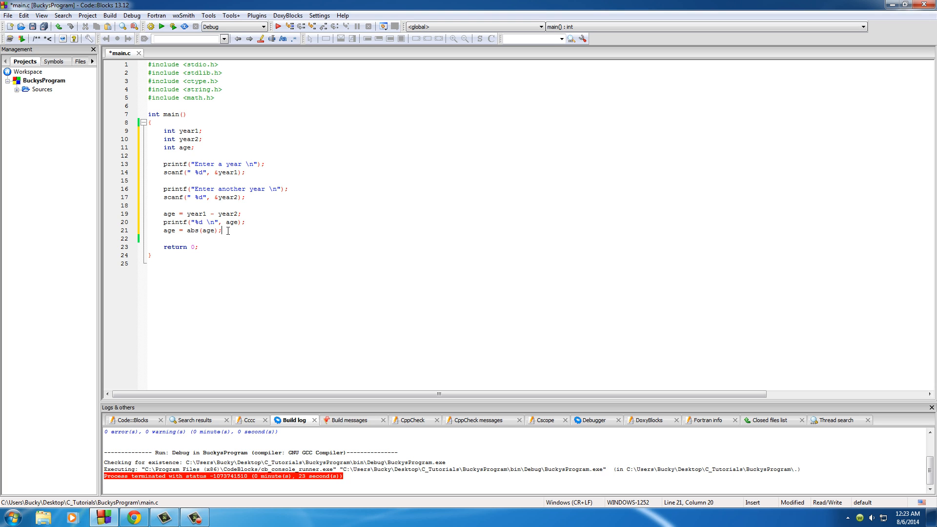
pyautogui.write('printf("%d \\n", age);')
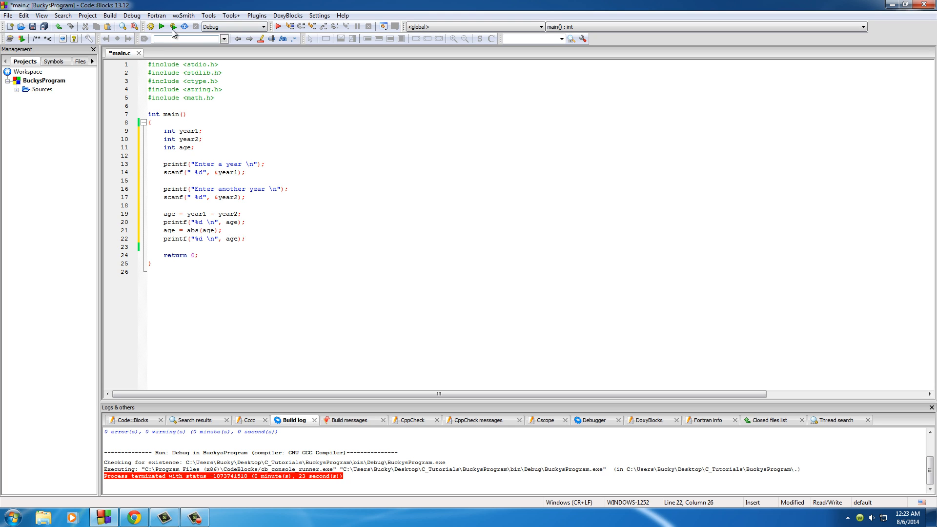
pyautogui.click(160, 27)
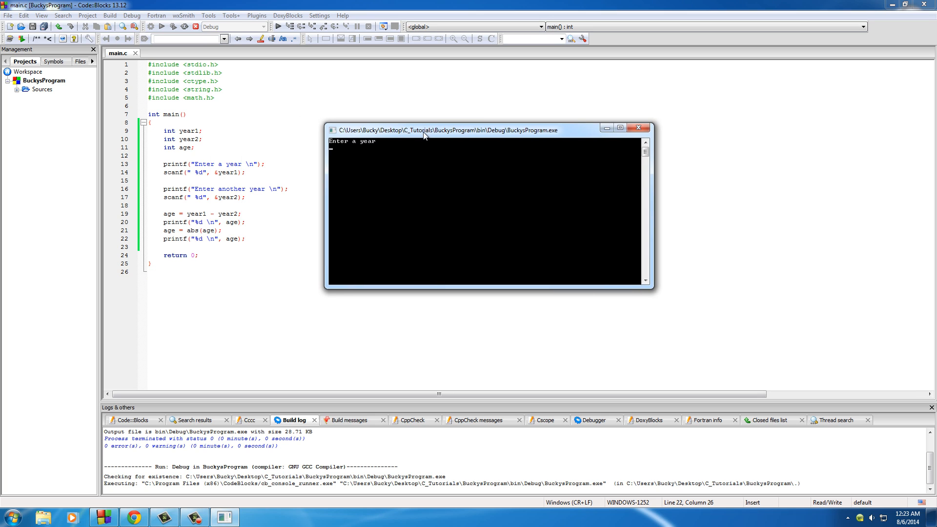
# Step: Enter 1986 and 2014 in the console, getting -28 then 28
pyautogui.write('1986')
pyautogui.write('2014')
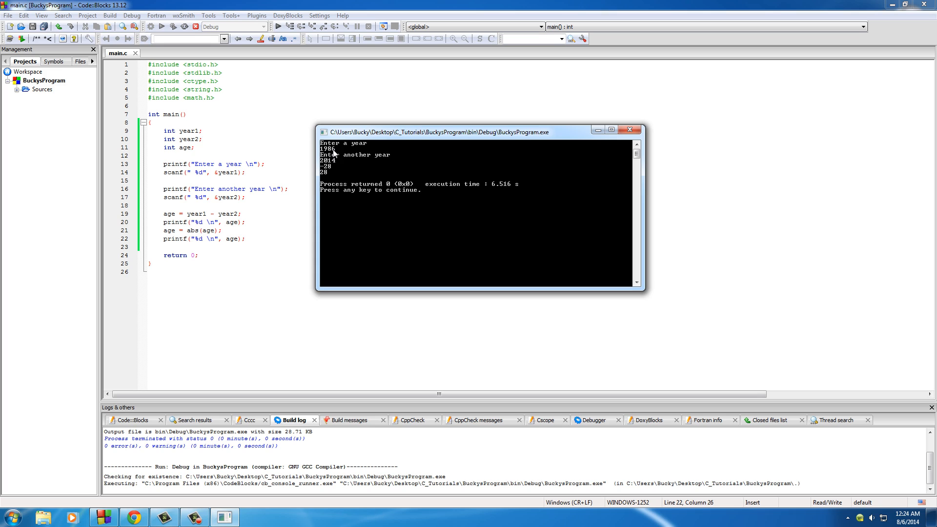
pyautogui.moveTo(330, 172)
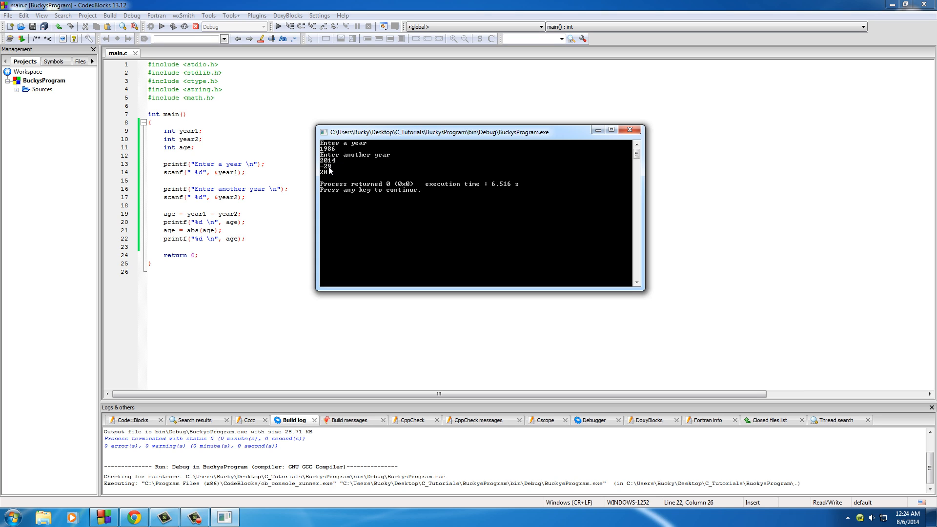
pyautogui.moveTo(349, 174)
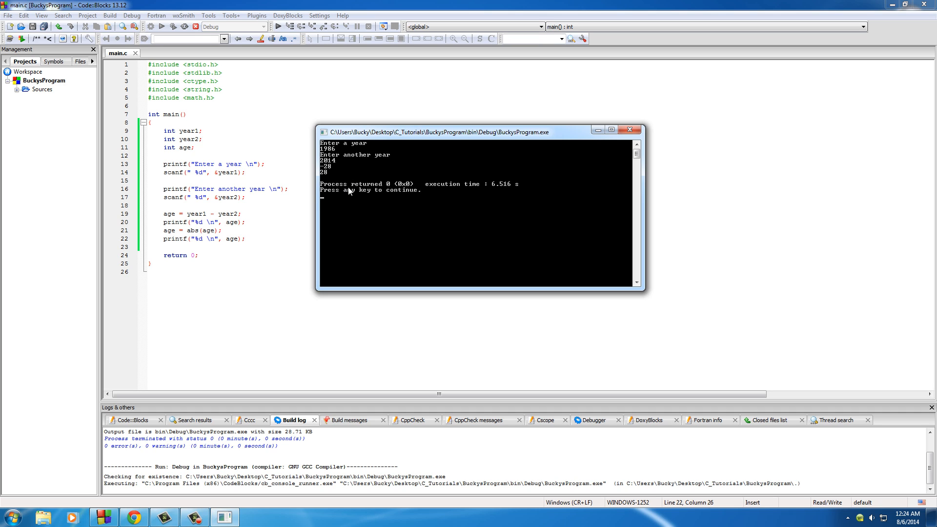
pyautogui.moveTo(326, 175)
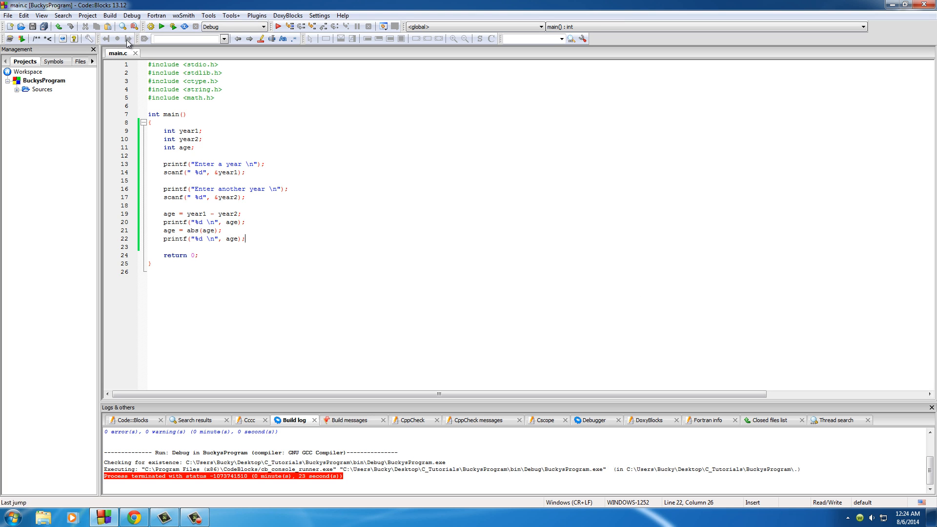
# Step: Rerun the program, entering 2014 as the first year and 1986 second
pyautogui.click(277, 26)
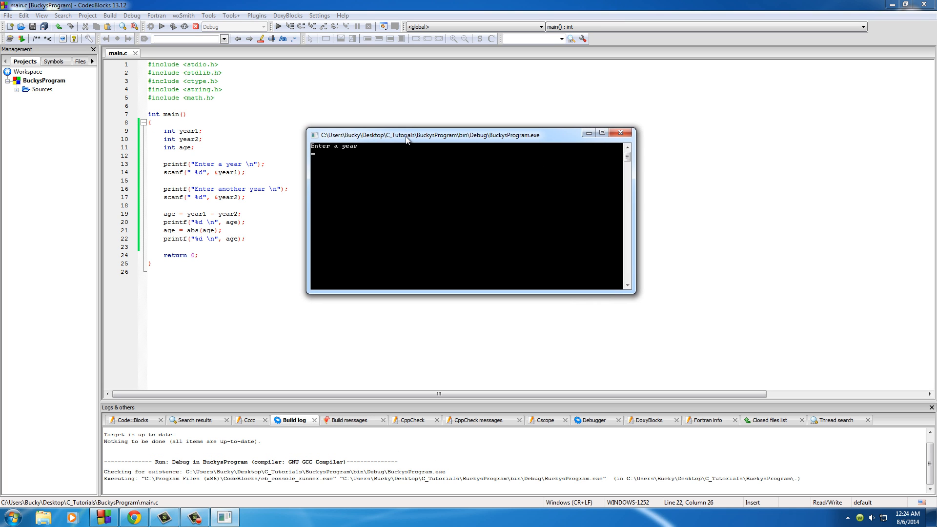
pyautogui.write('2014')
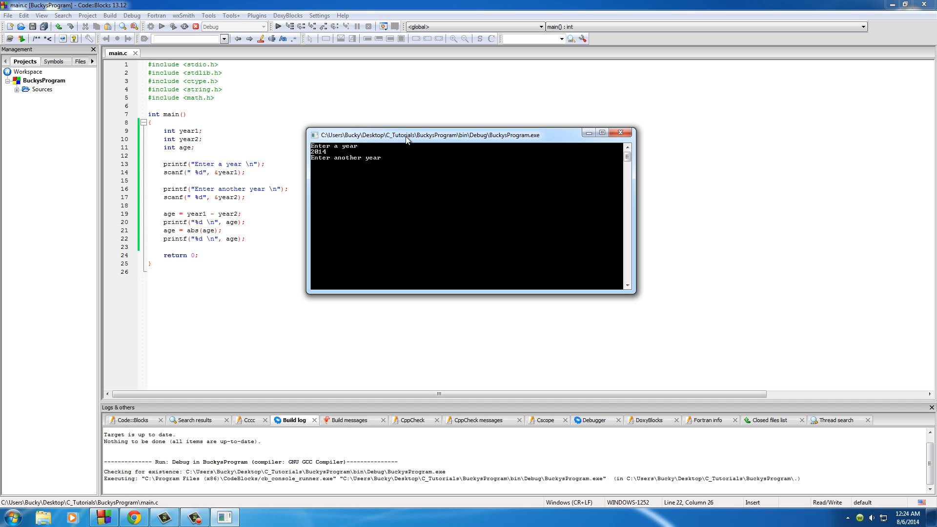
pyautogui.write('1986')
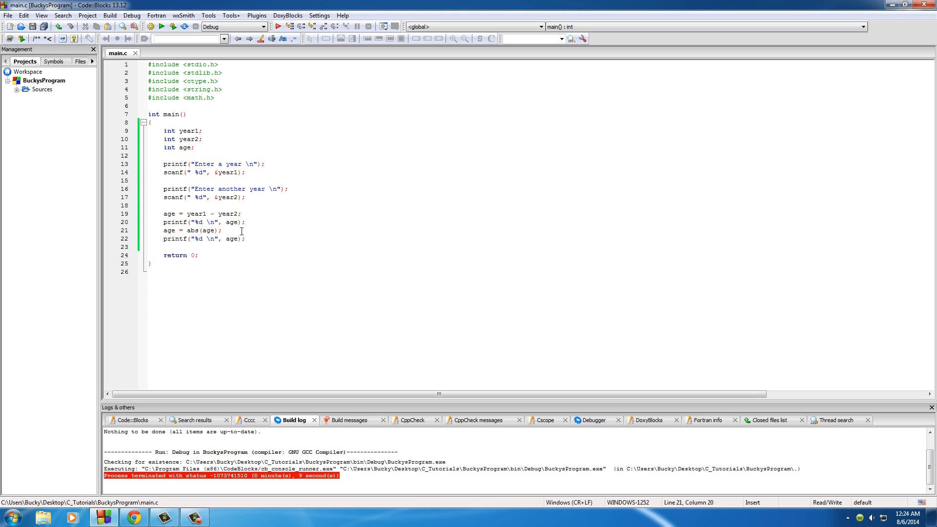
# Step: Select lines 9 to 22 of main, from the declarations to the last printf
pyautogui.tripleClick(192, 230)
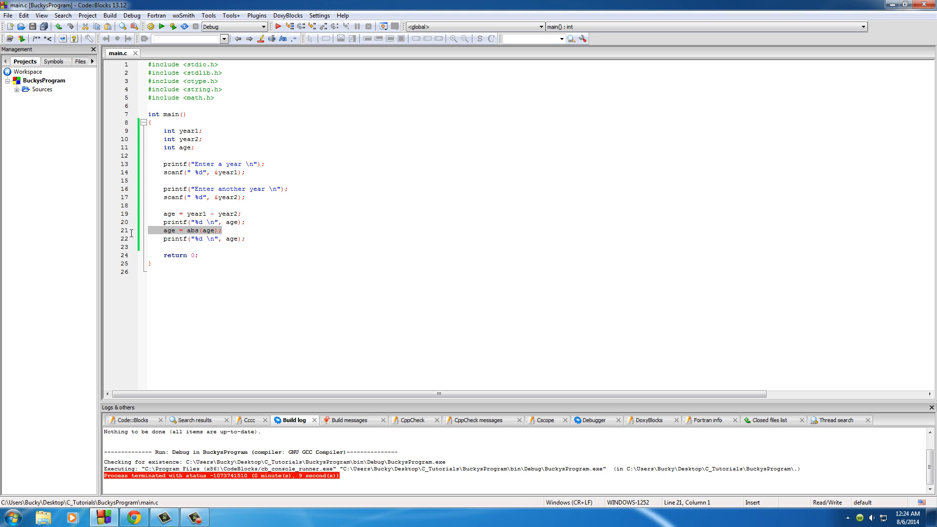
pyautogui.moveTo(114, 234)
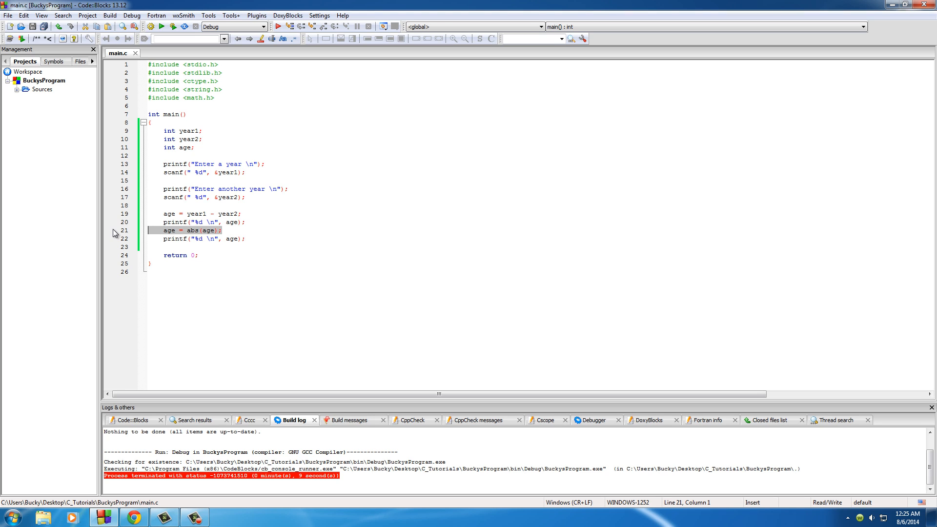
pyautogui.moveTo(202, 234)
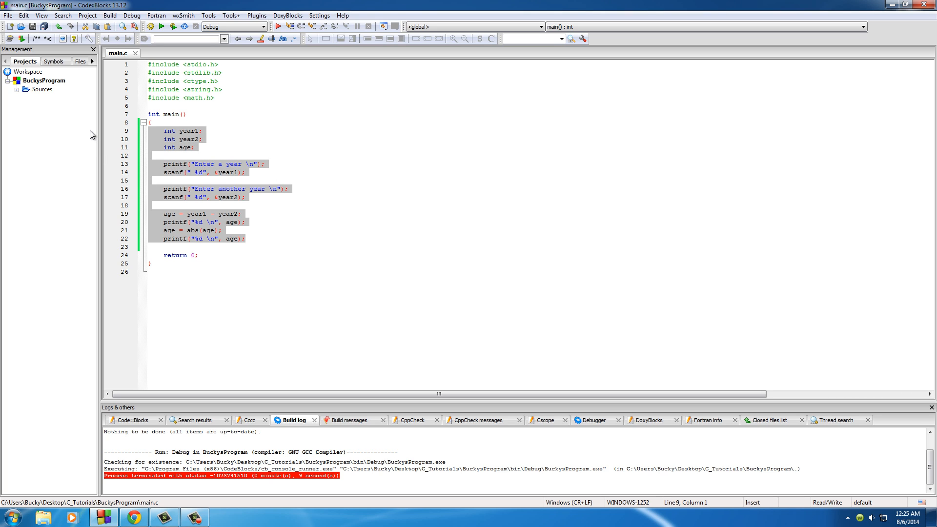
# Step: Delete the age code, leaving only printf("%f \n", pow(5,3)); in main
pyautogui.click(158, 138)
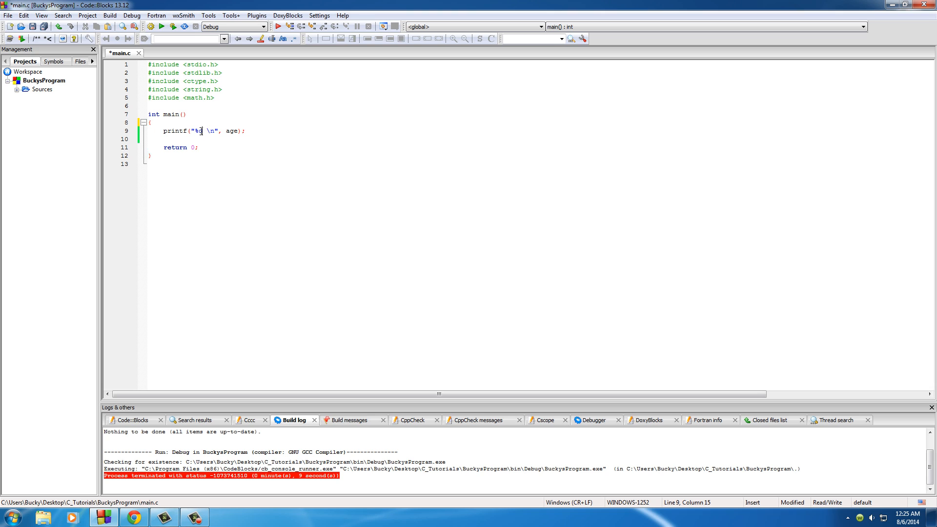
pyautogui.write('f')
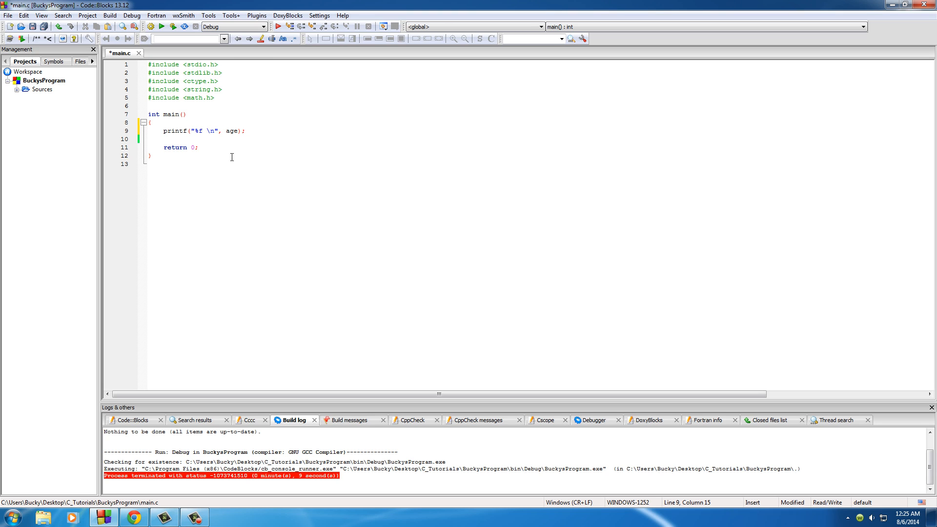
pyautogui.doubleClick(232, 130)
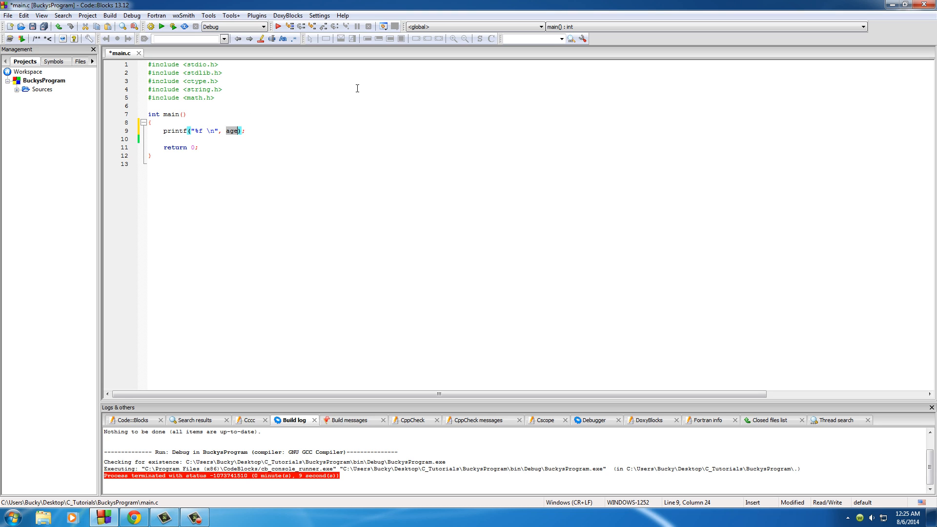
pyautogui.write('pow(')
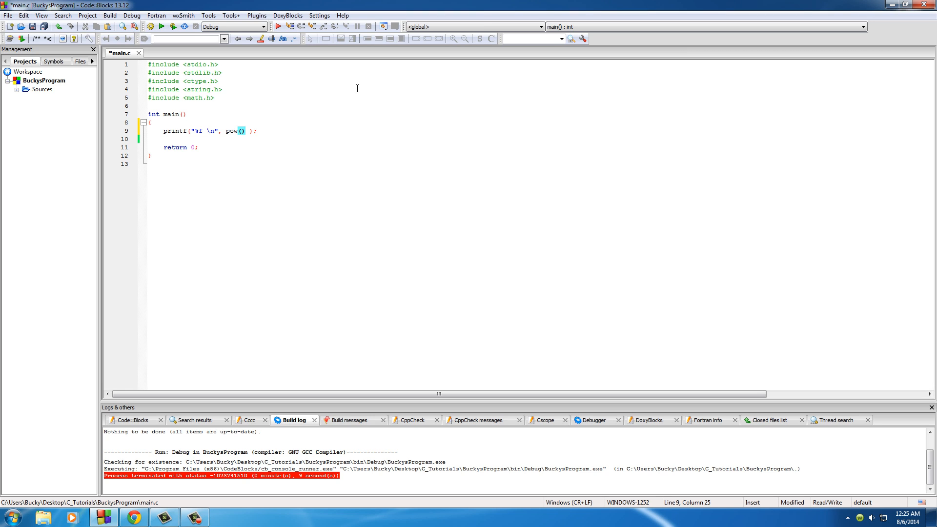
pyautogui.write('5,')
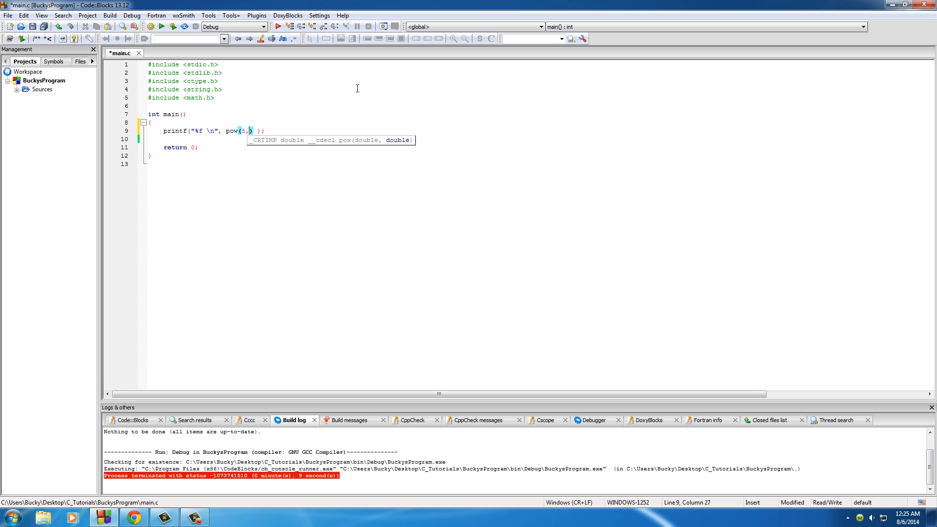
pyautogui.write('3')
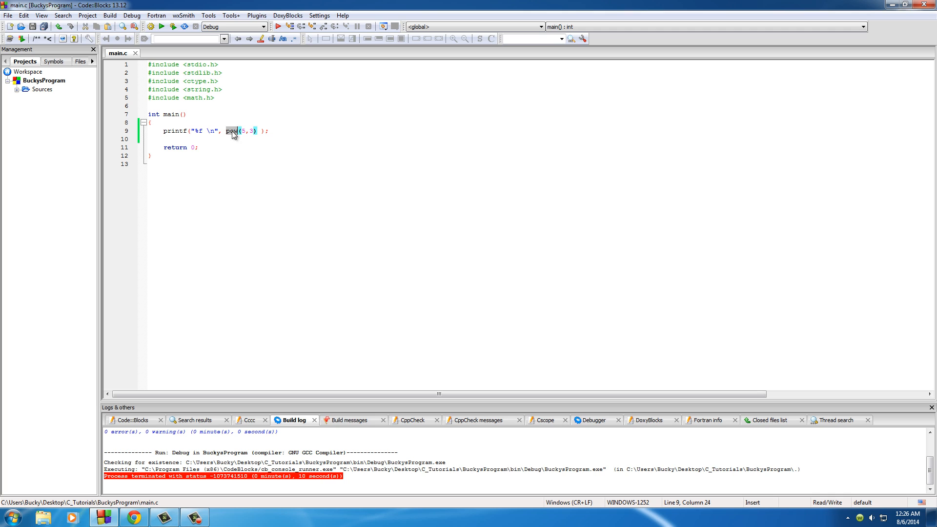
# Step: Change pow(5,3) to sqrt(164) in the printf
pyautogui.write('sqr')
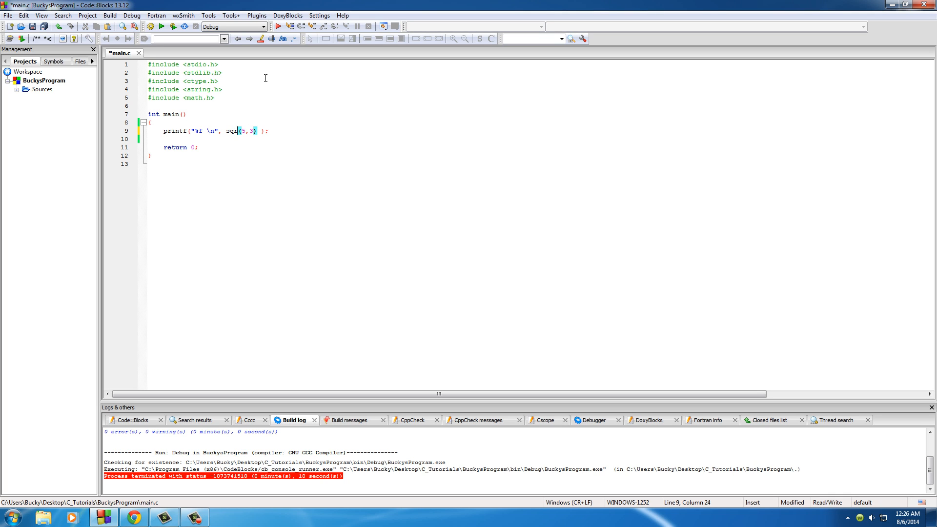
pyautogui.write('t')
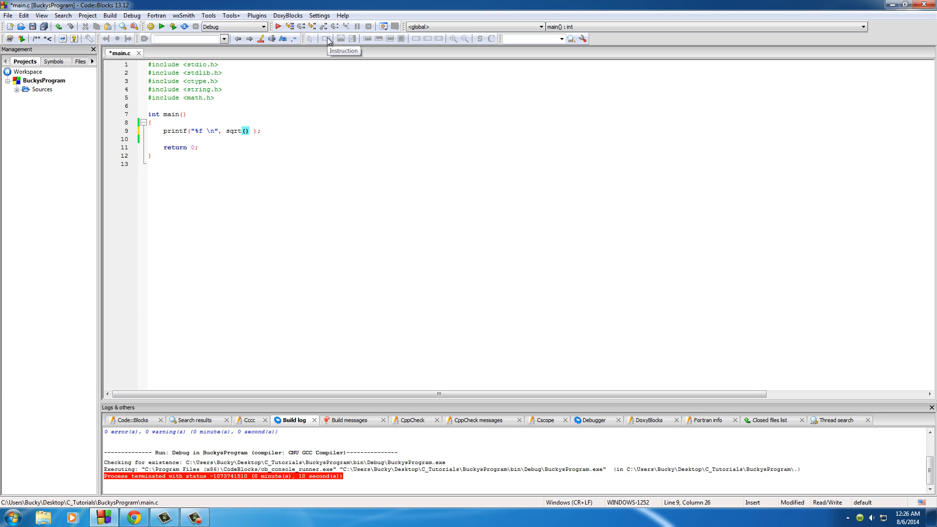
pyautogui.write('2')
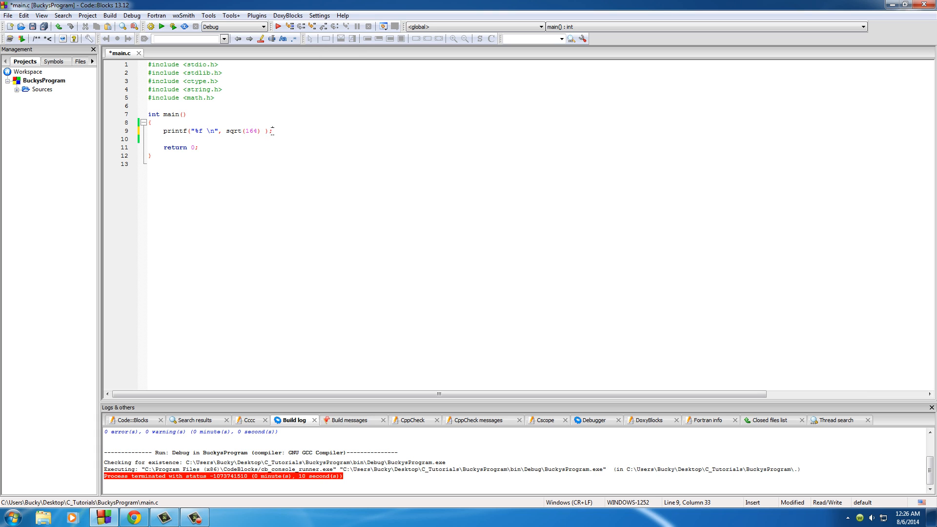
pyautogui.tripleClick(216, 130)
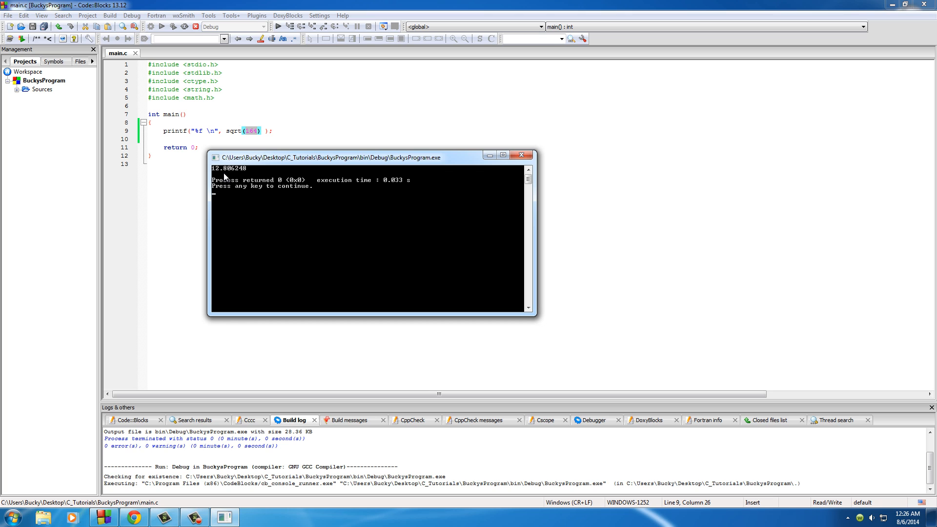
pyautogui.moveTo(520, 155)
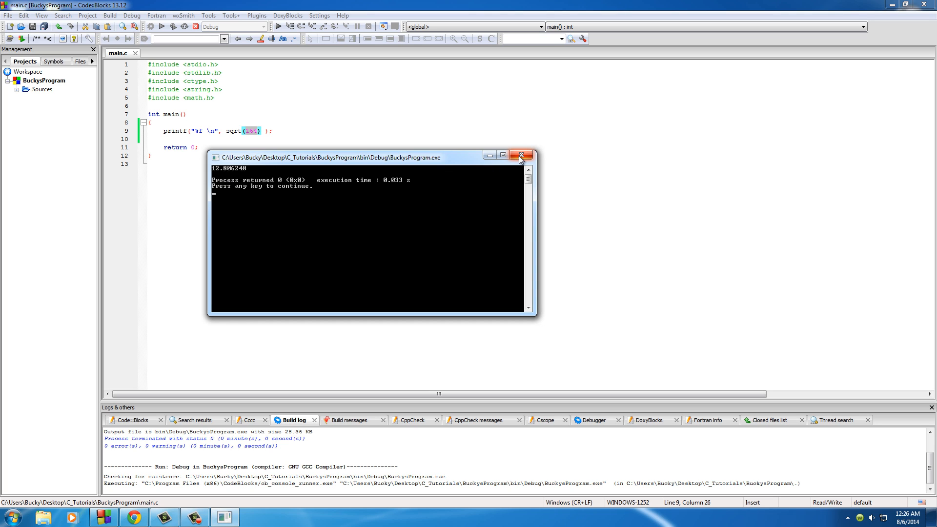
# Step: Close the console window after it shows sqrt(164) as 12.806248
pyautogui.click(521, 154)
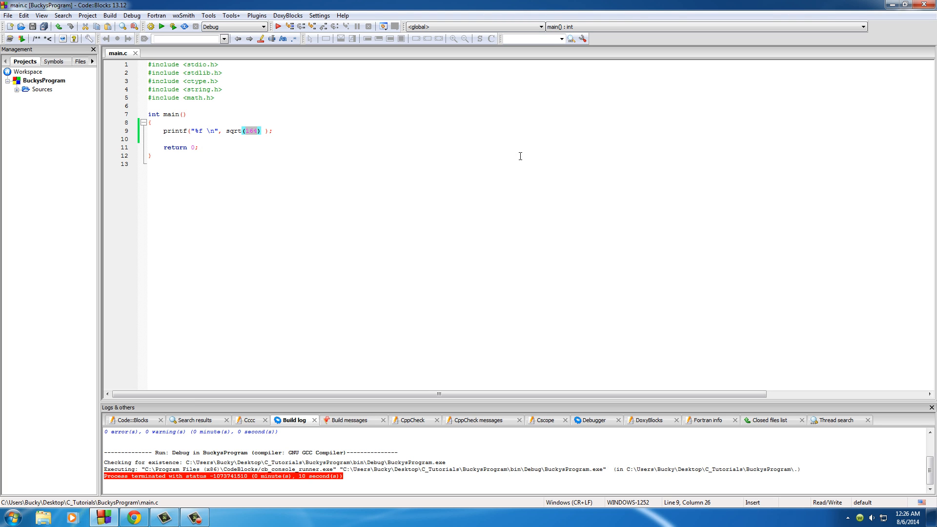